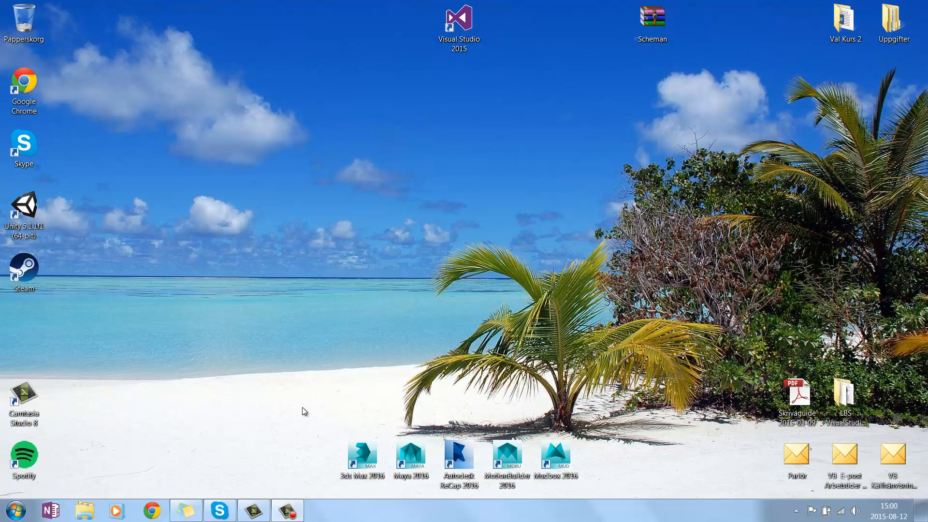
Step: Launch Visual Studio Community 2015 from its desktop shortcut
{"action": "left_click", "coordinate": [458, 27]}
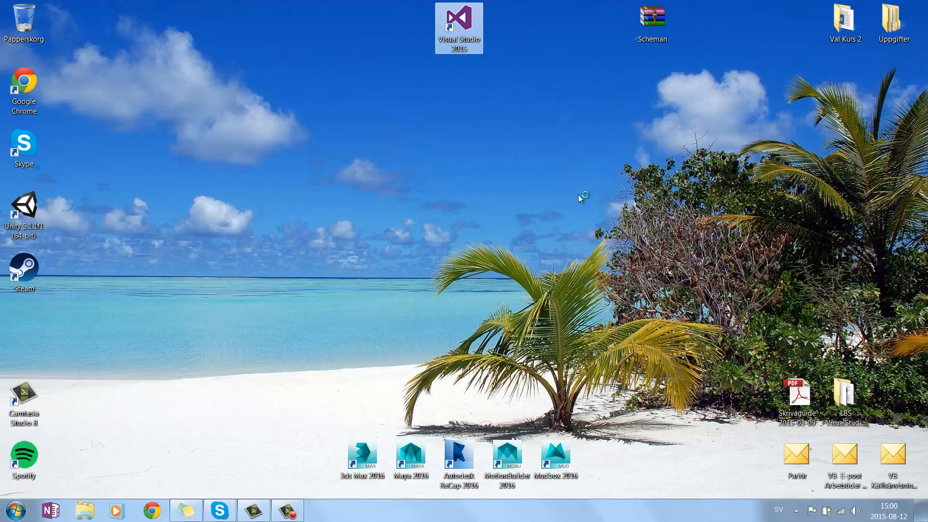
{"action": "double_click", "coordinate": [458, 27]}
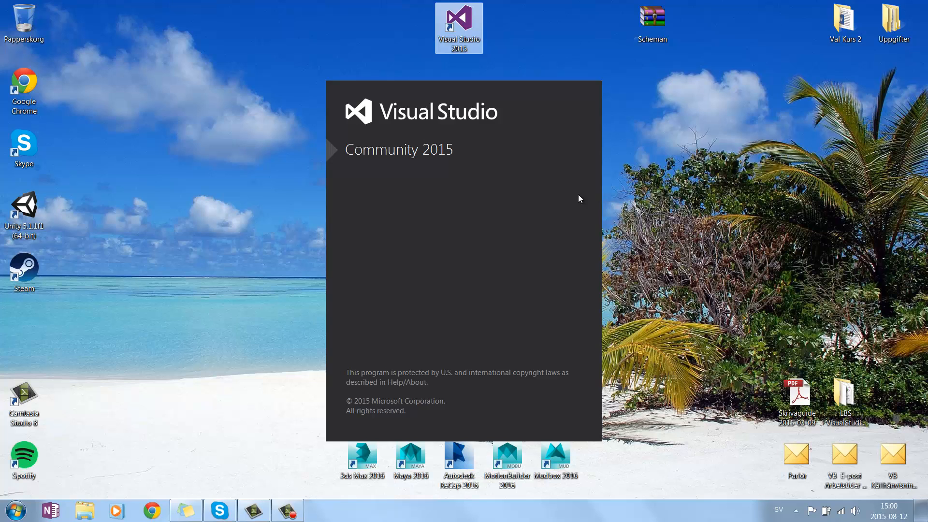
{"action": "mouse_move", "coordinate": [573, 150]}
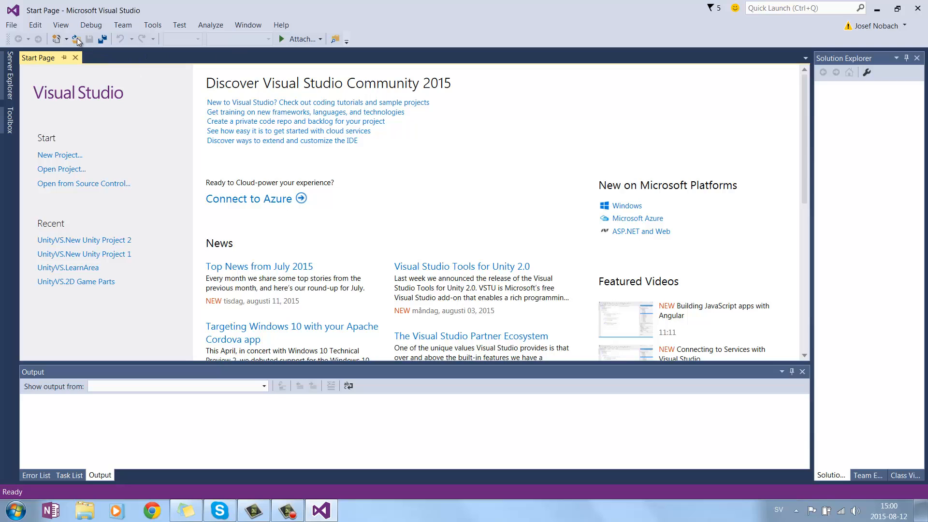
{"action": "mouse_move", "coordinate": [10, 25]}
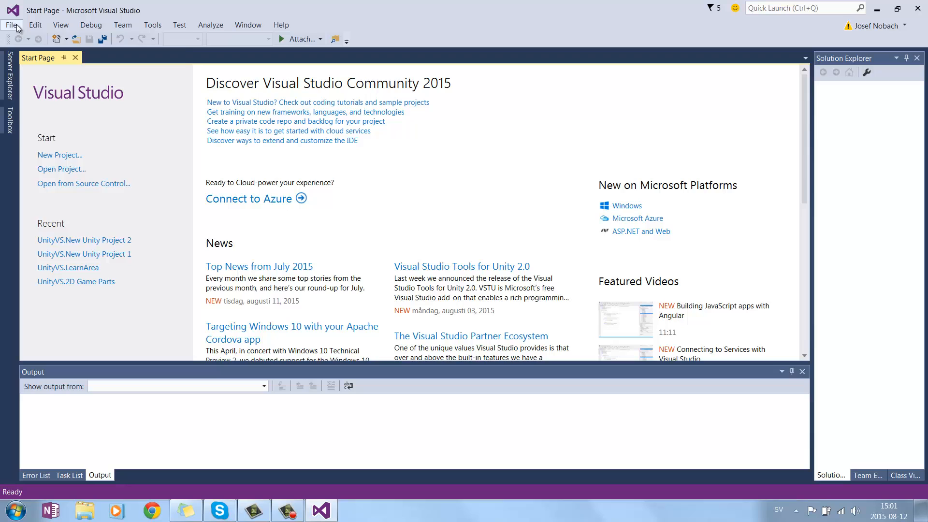
Step: Bring up the New Project dialog and browse Installed > Templates > Visual C#
{"action": "left_click", "coordinate": [11, 24]}
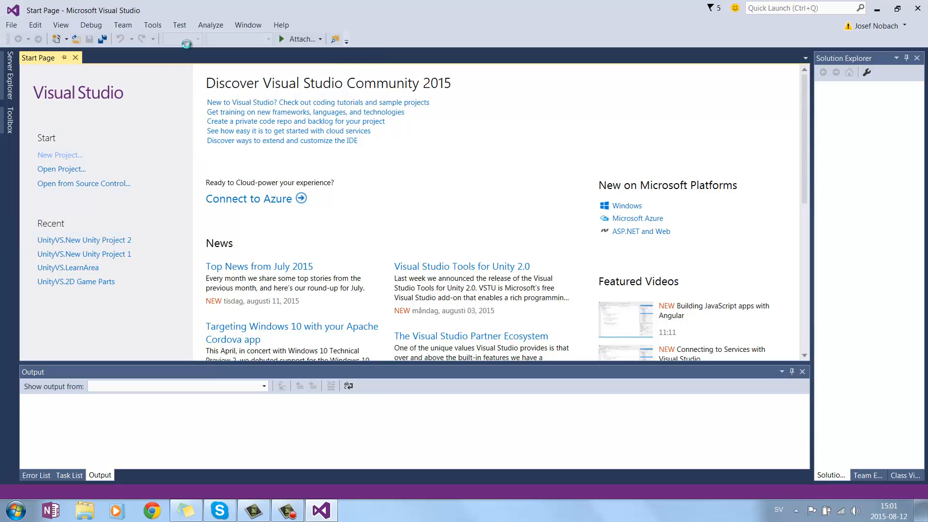
{"action": "left_click", "coordinate": [59, 155]}
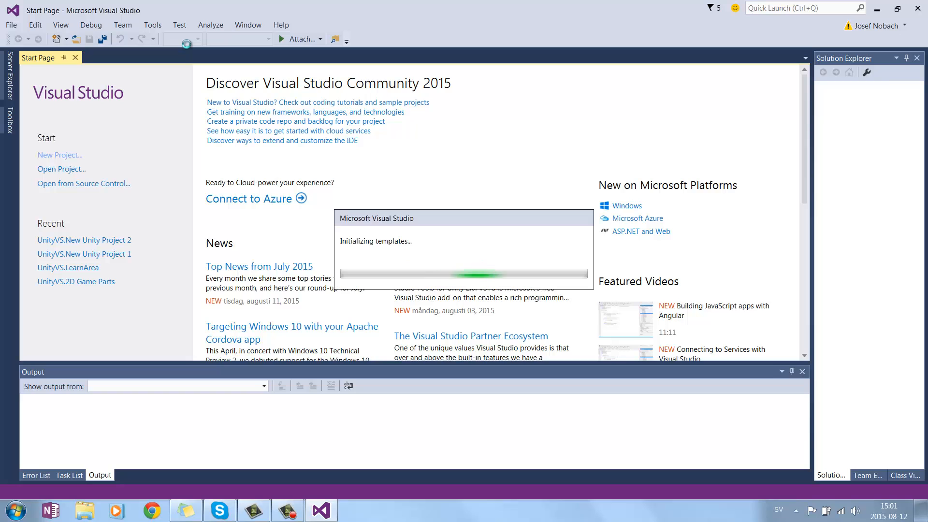
{"action": "left_click", "coordinate": [60, 154]}
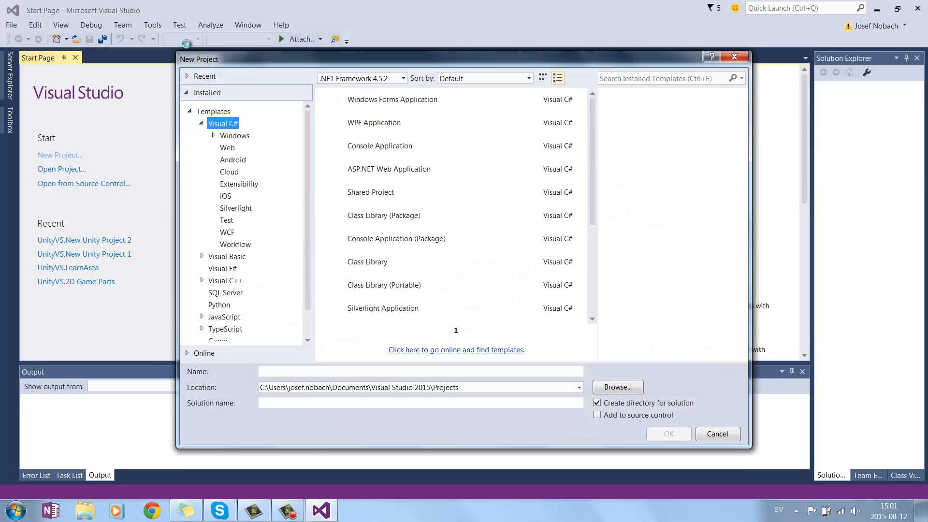
{"action": "left_click", "coordinate": [392, 99]}
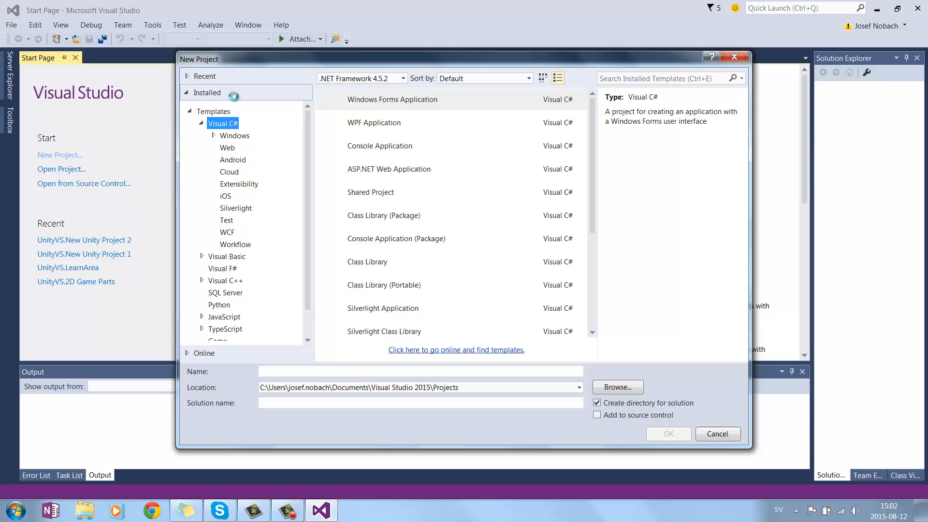
{"action": "left_click", "coordinate": [392, 99]}
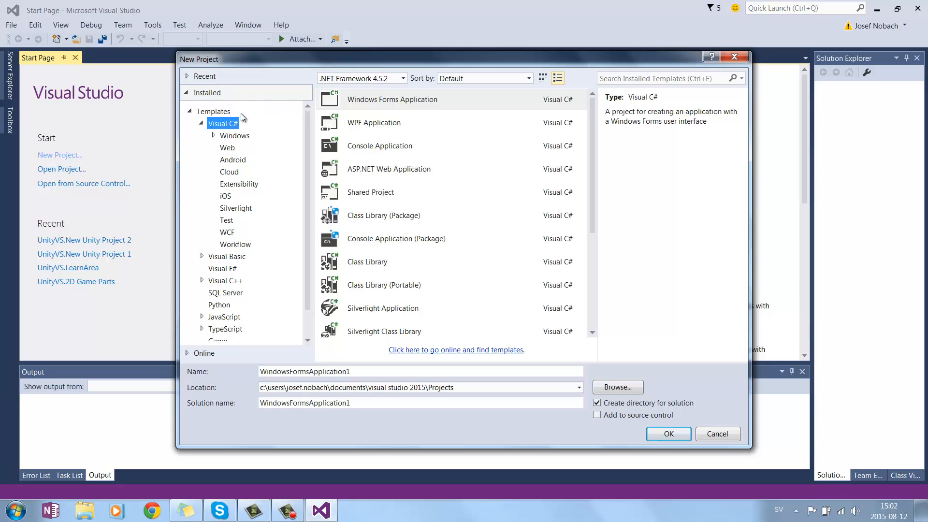
{"action": "mouse_move", "coordinate": [240, 136]}
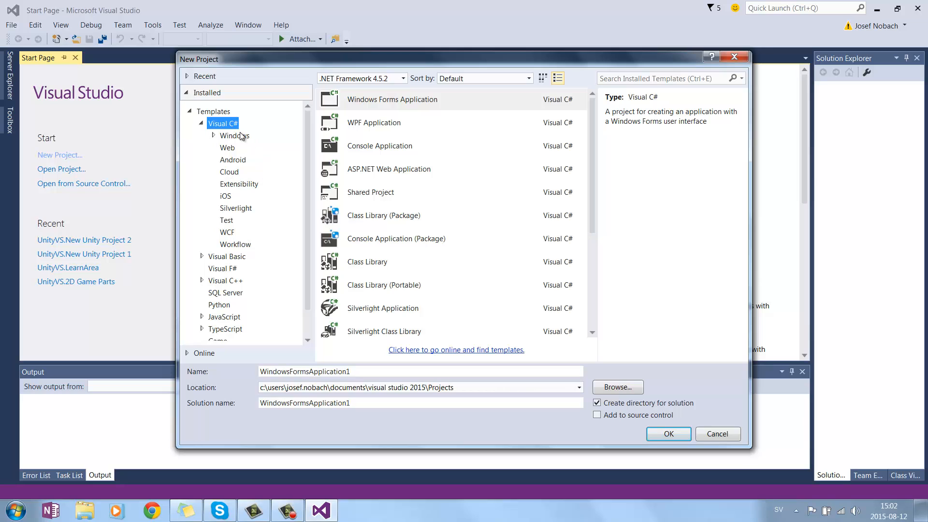
{"action": "mouse_move", "coordinate": [229, 152]}
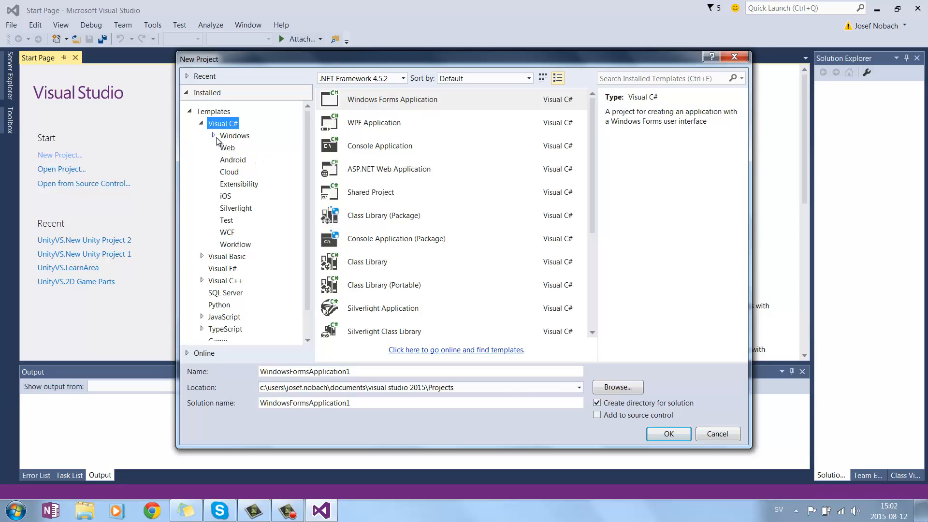
{"action": "mouse_move", "coordinate": [216, 140]}
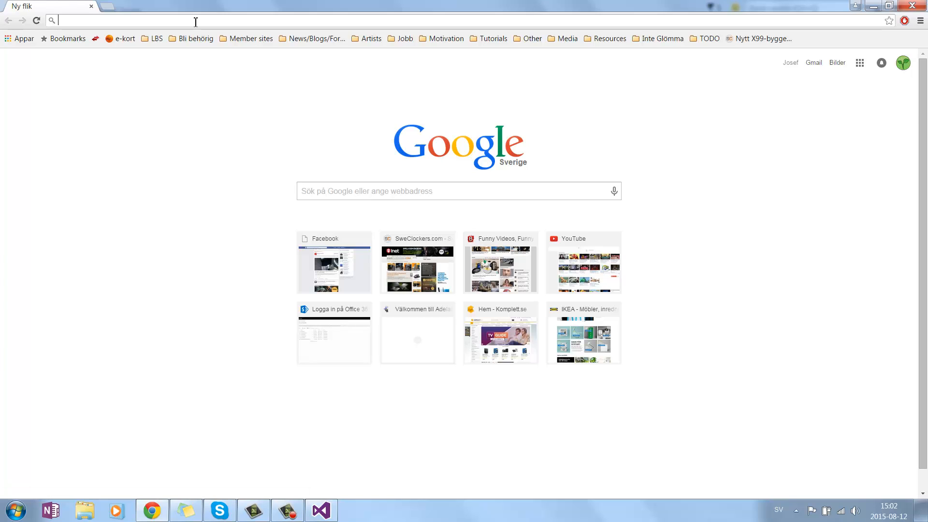
Step: Search for 'MonoGame' and go to the monogame.net home page
{"action": "type", "text": "MonoGame"}
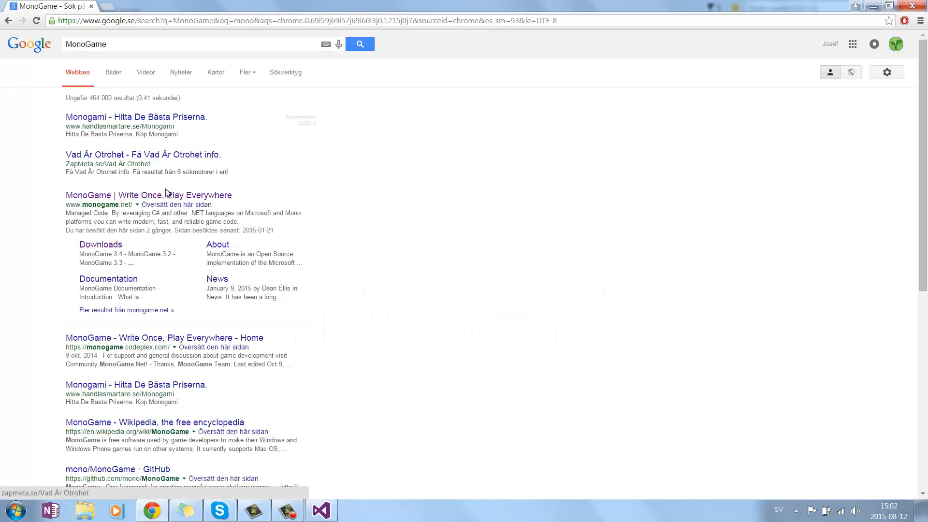
{"action": "left_click", "coordinate": [148, 194]}
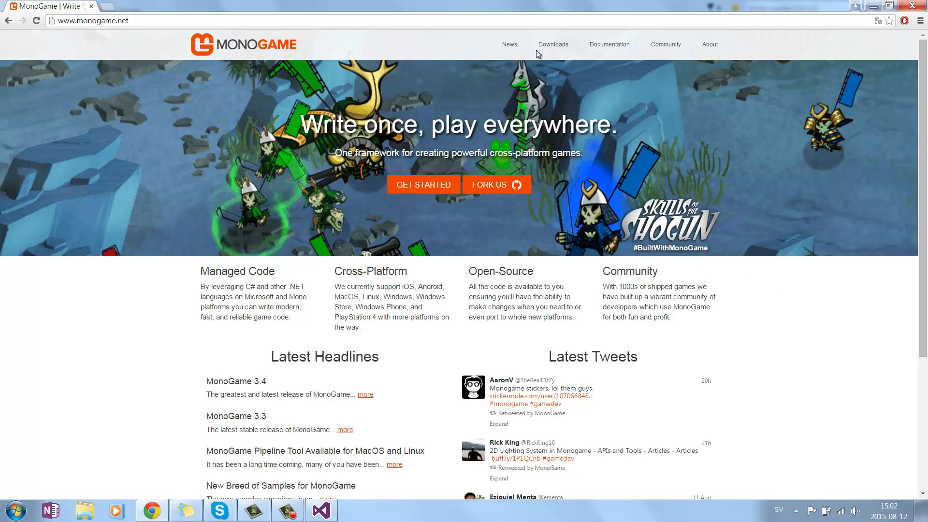
Step: Download the MonoGame 3.4 installer from its release page and run MonoGameSetup.exe
{"action": "left_click", "coordinate": [552, 44]}
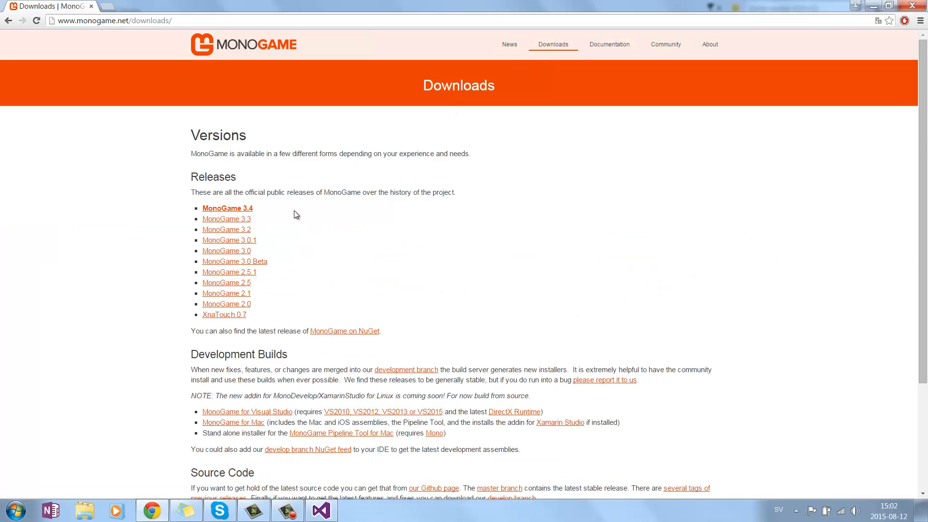
{"action": "mouse_move", "coordinate": [413, 322]}
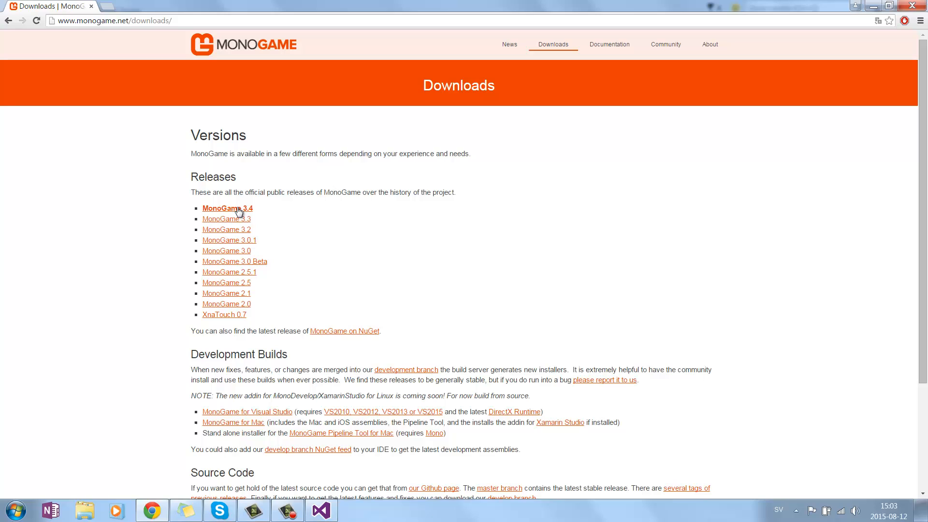
{"action": "left_click", "coordinate": [227, 208]}
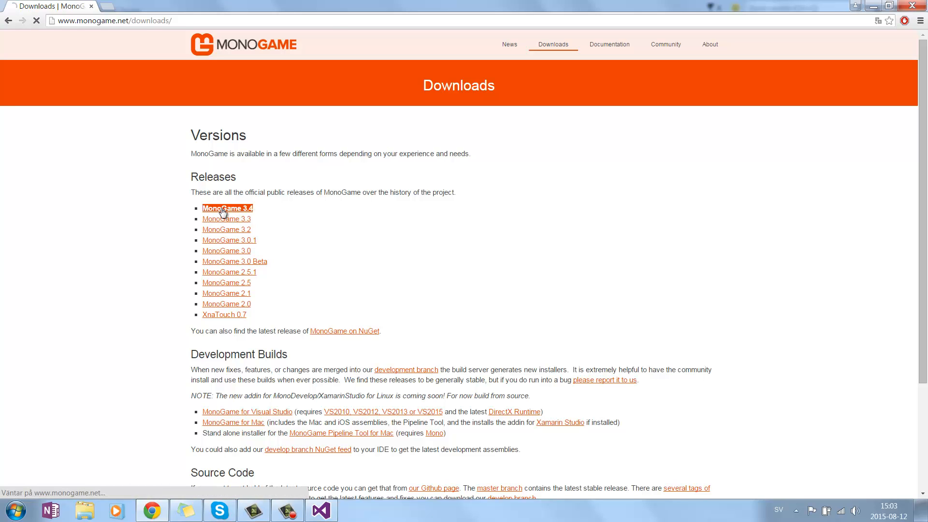
{"action": "left_click", "coordinate": [227, 208]}
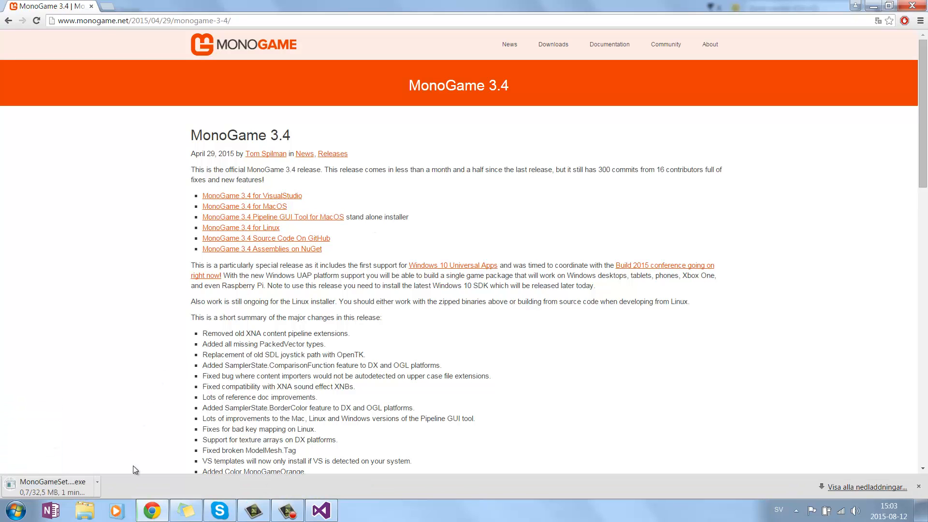
{"action": "mouse_move", "coordinate": [98, 488]}
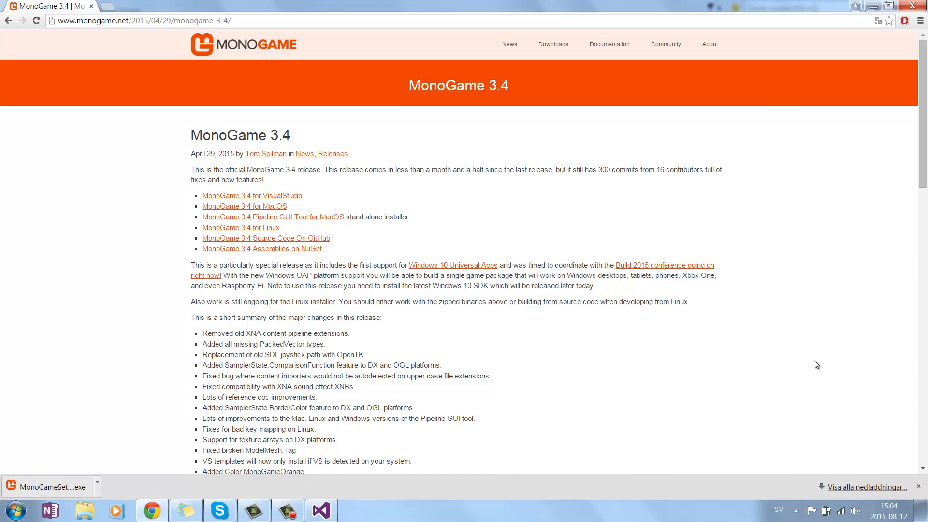
{"action": "mouse_move", "coordinate": [383, 411]}
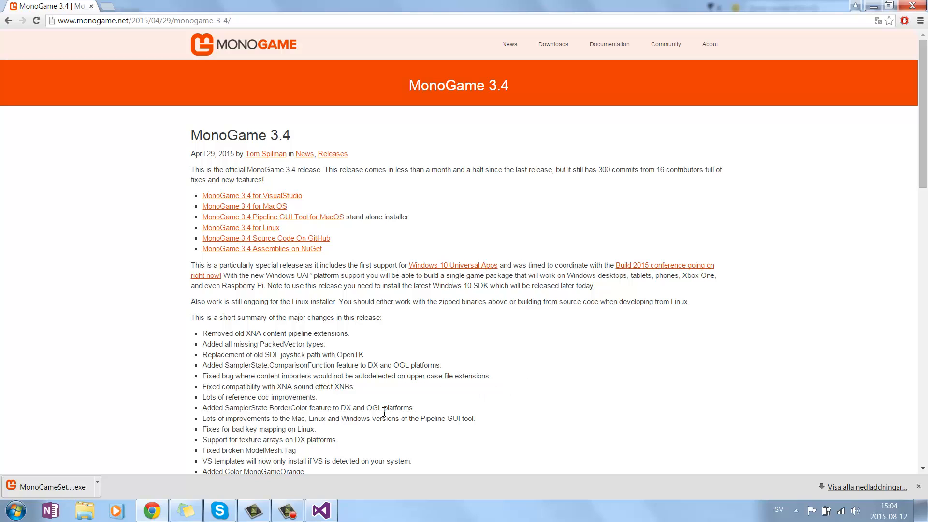
{"action": "left_click", "coordinate": [48, 487]}
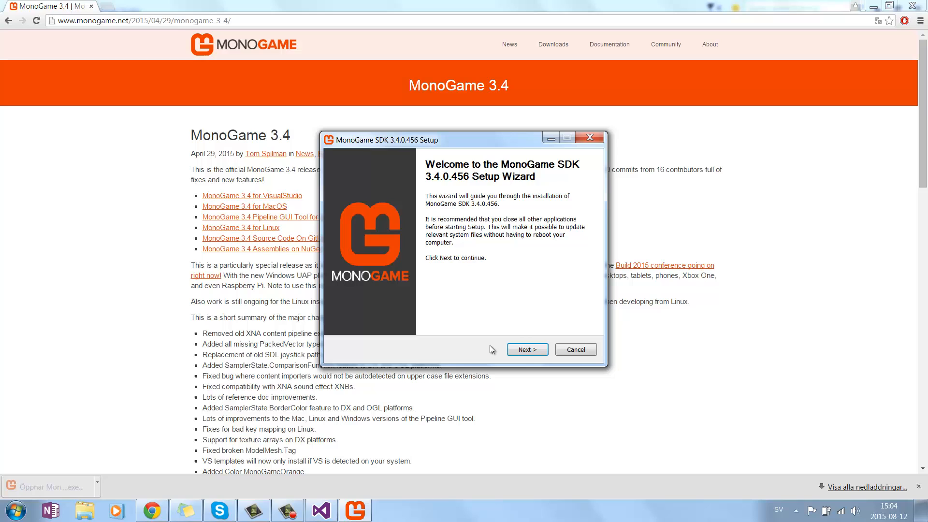
Step: Accept the license, install the default MonoGame 3.4 components, and finish setup
{"action": "left_click", "coordinate": [525, 349]}
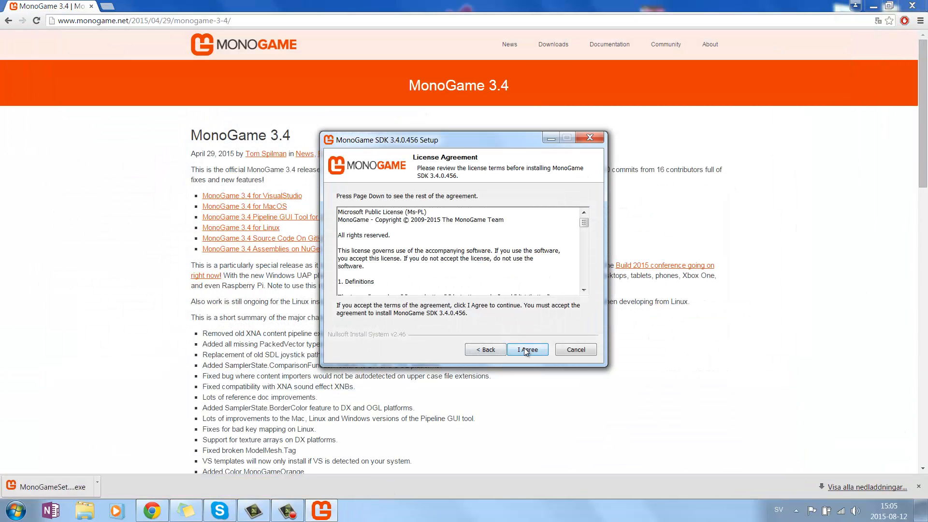
{"action": "left_click", "coordinate": [525, 349]}
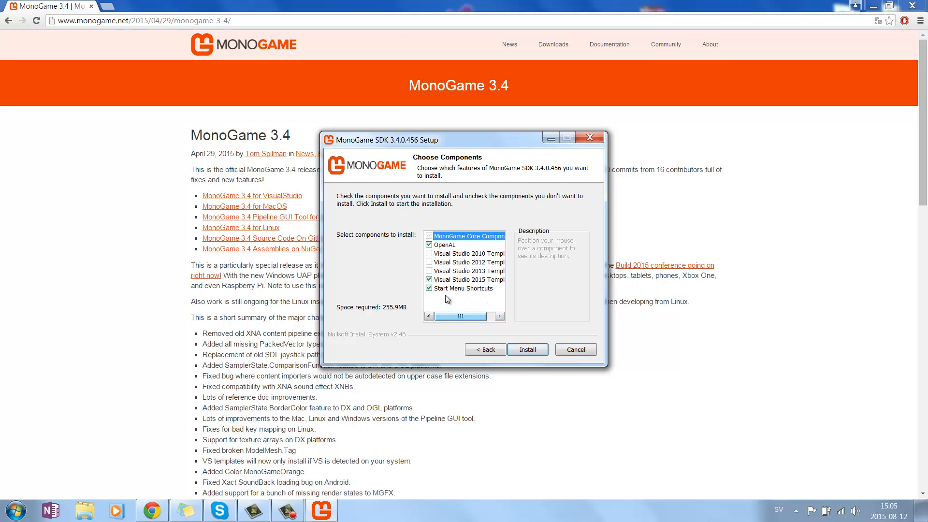
{"action": "mouse_move", "coordinate": [444, 245]}
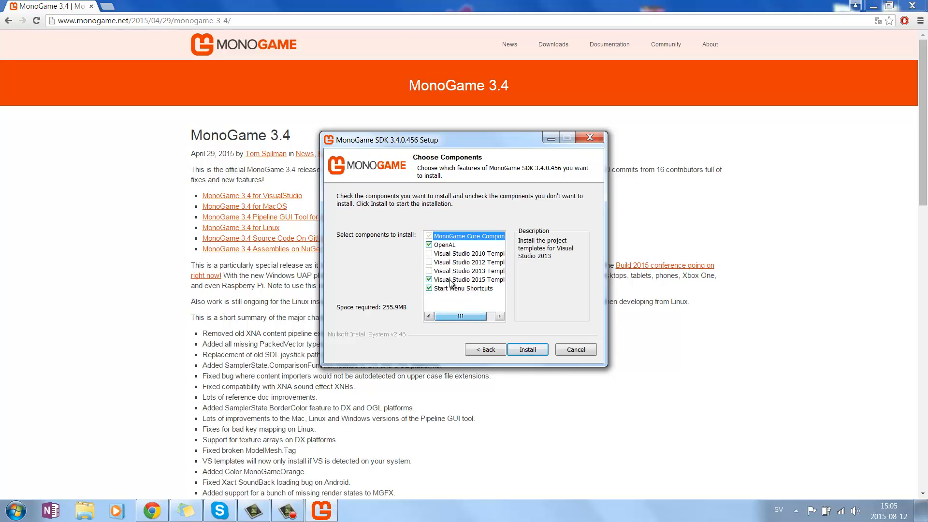
{"action": "left_click", "coordinate": [526, 349]}
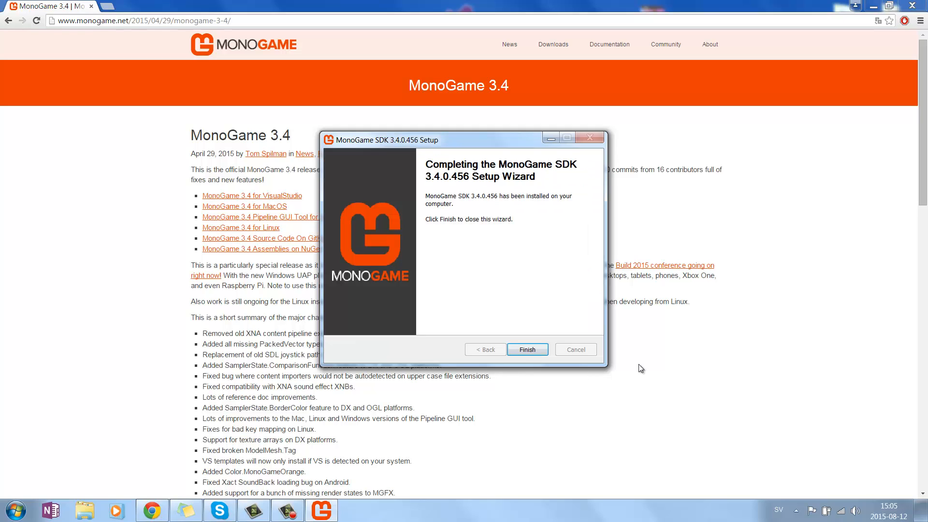
{"action": "left_click", "coordinate": [526, 349]}
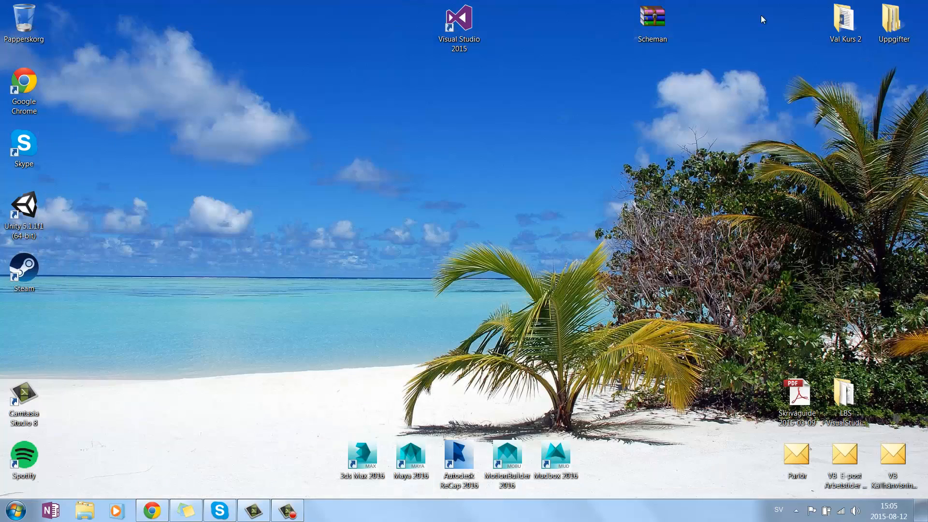
Step: Relaunch Visual Studio and create project Game1 from the MonoGame Windows Project template
{"action": "double_click", "coordinate": [458, 24]}
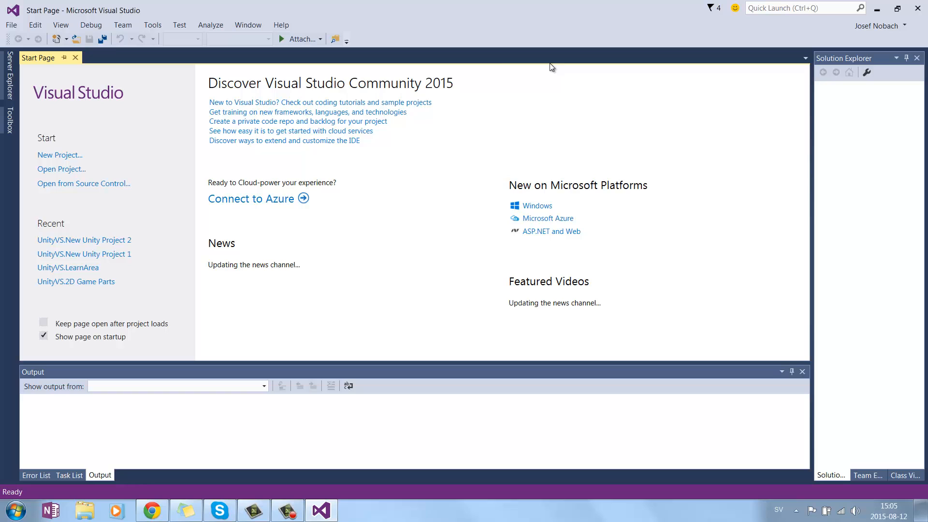
{"action": "left_click", "coordinate": [11, 25]}
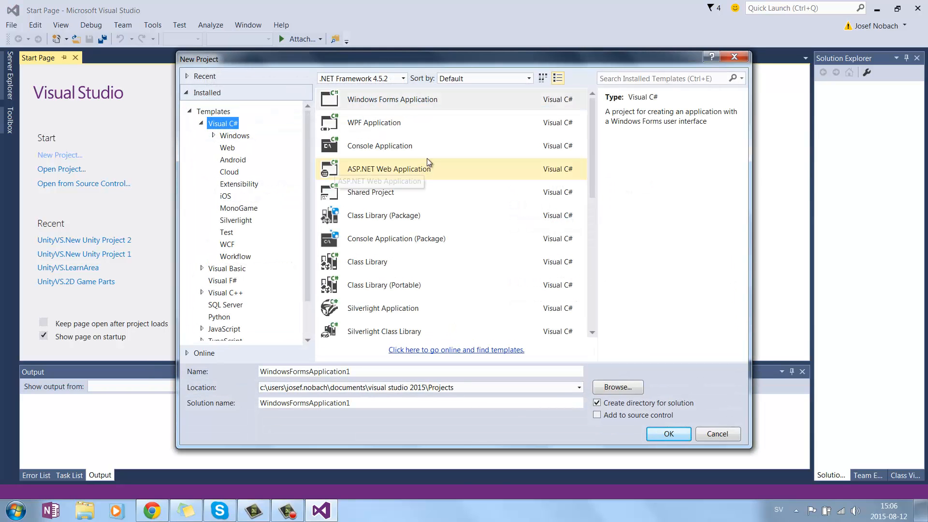
{"action": "mouse_move", "coordinate": [313, 255]}
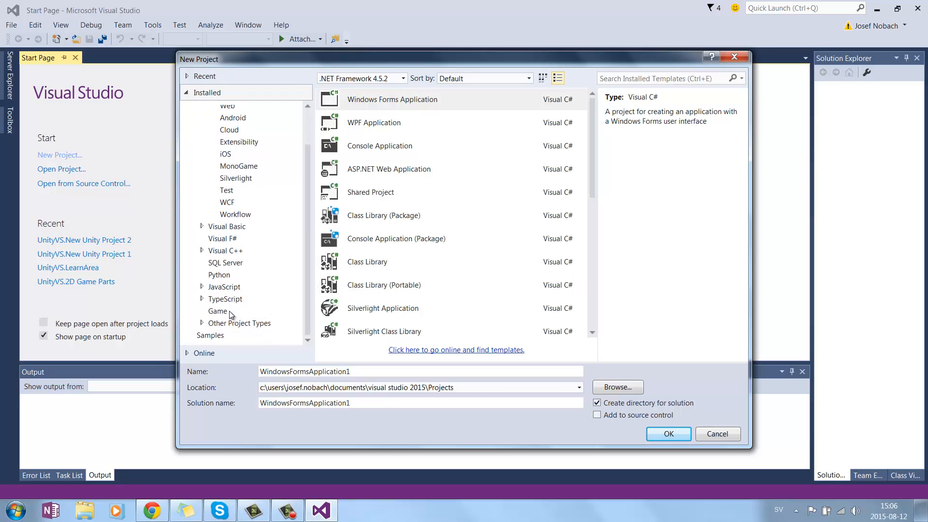
{"action": "left_click", "coordinate": [216, 311]}
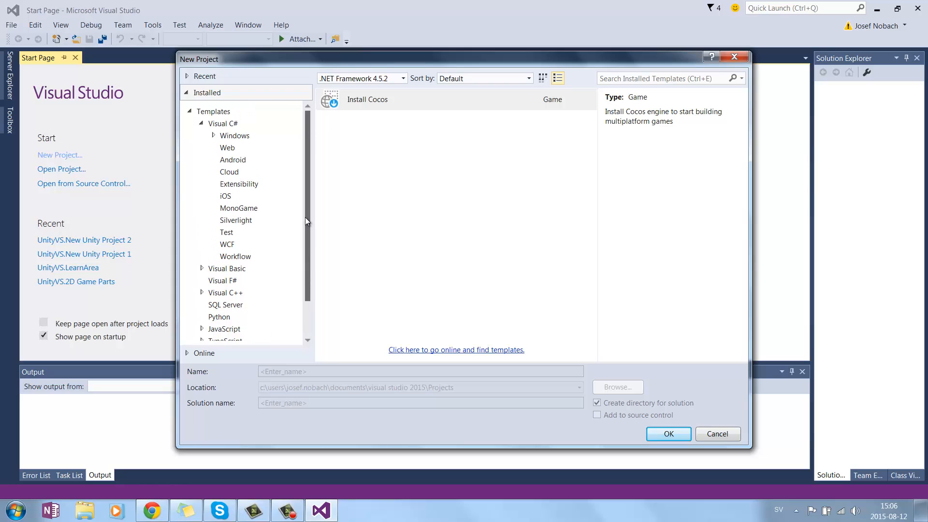
{"action": "left_click", "coordinate": [238, 207]}
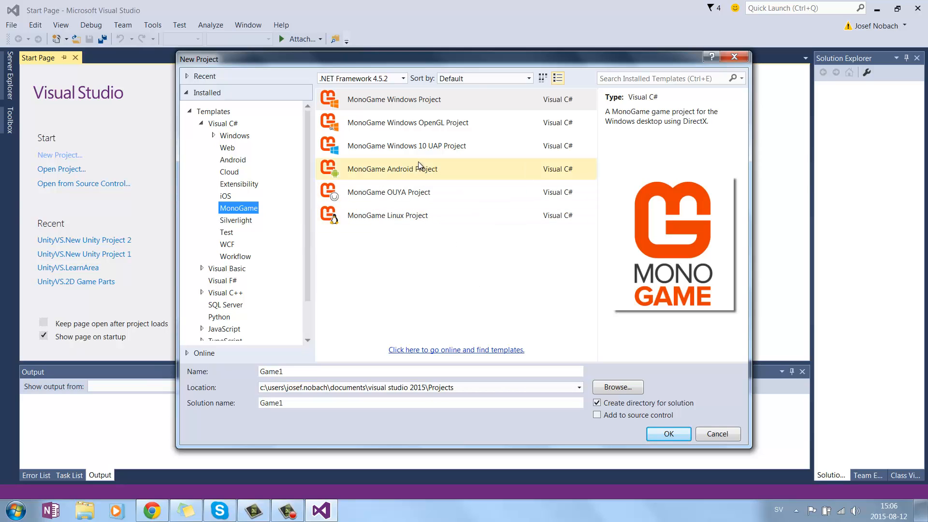
{"action": "mouse_move", "coordinate": [443, 195]}
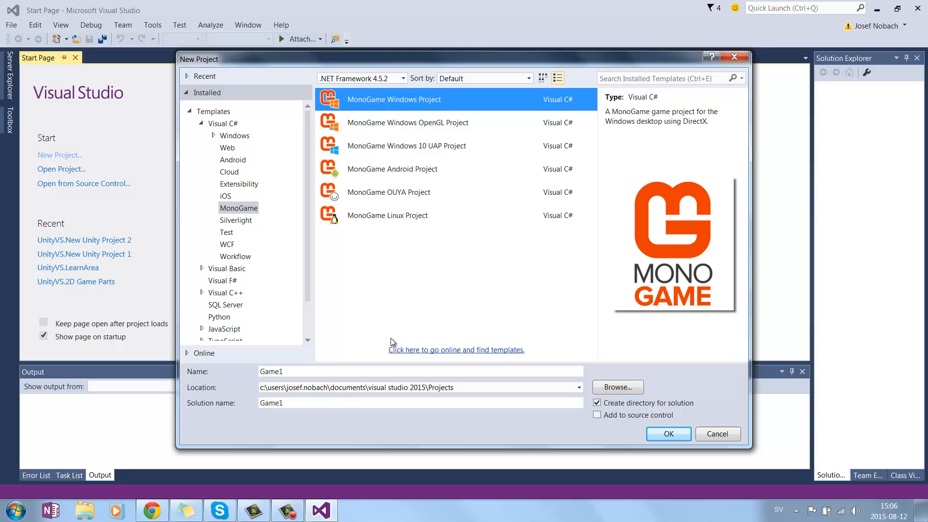
{"action": "left_click", "coordinate": [420, 371]}
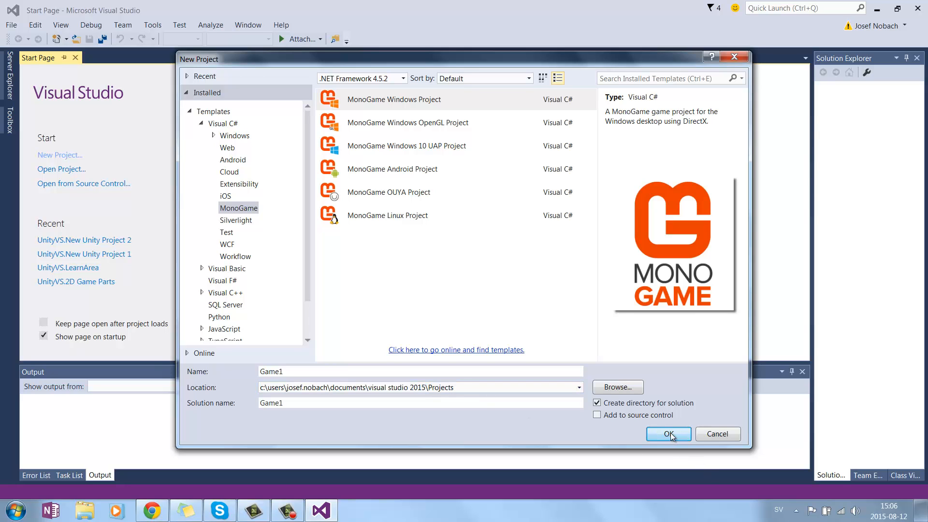
{"action": "left_click", "coordinate": [668, 434]}
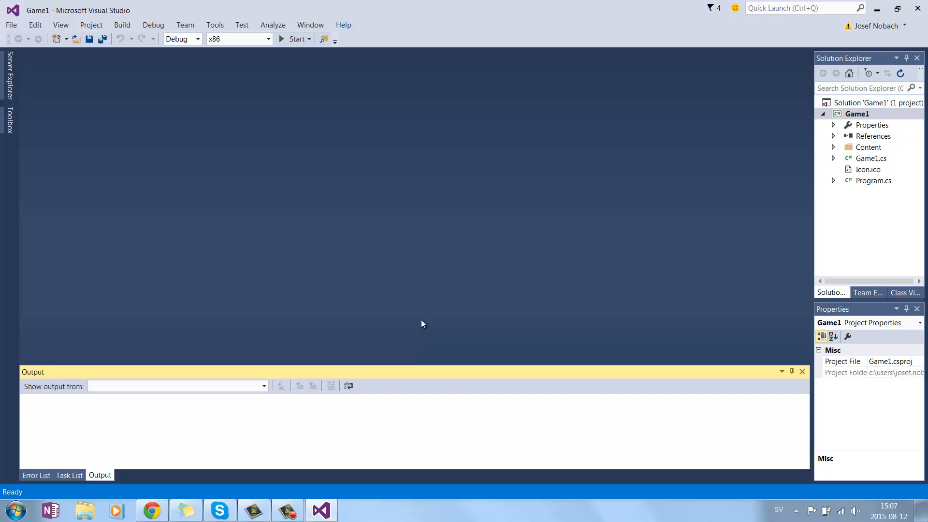
{"action": "mouse_move", "coordinate": [845, 165]}
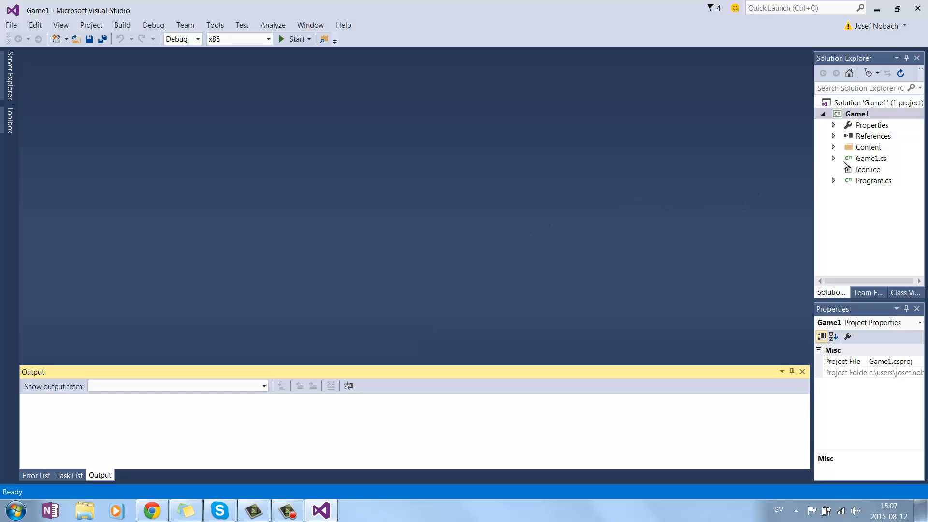
Step: Show Game1.cs from Solution Explorer in the code editor
{"action": "double_click", "coordinate": [871, 158]}
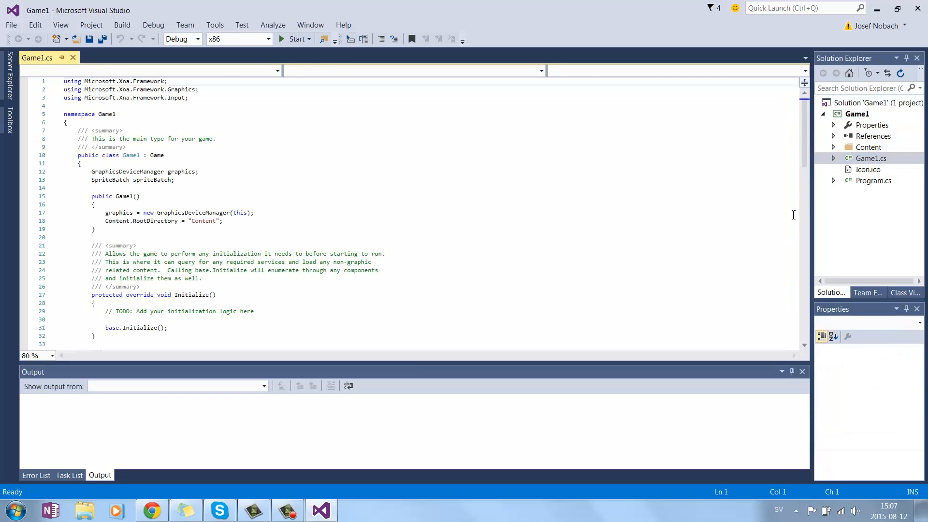